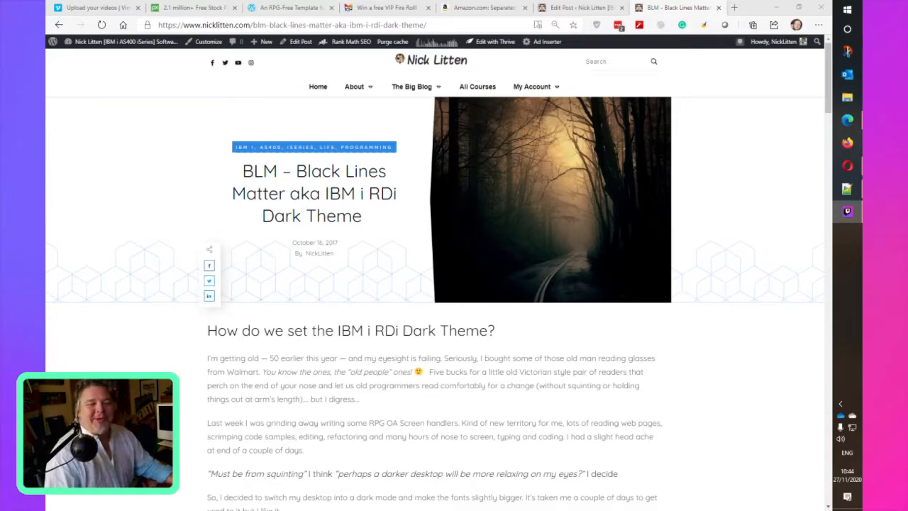
mouse_move(501, 245)
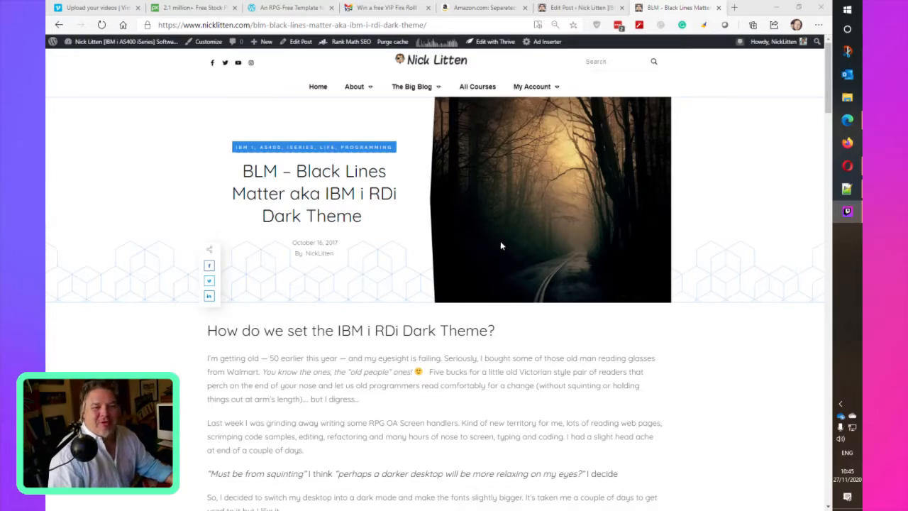
mouse_move(561, 240)
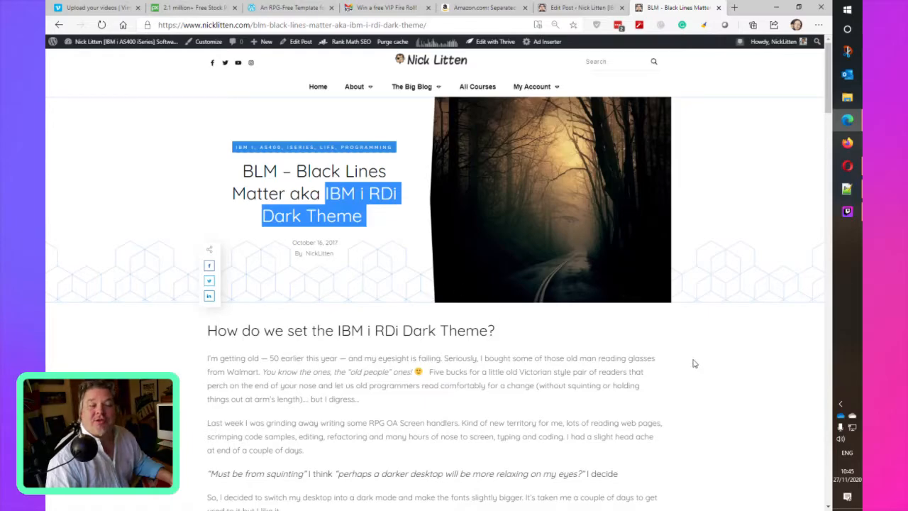
Step: Expand LITTEN1/QRPGLESRC and open DISPLAYDQ.rpgle in the LPEX editor
scroll(down, 3)
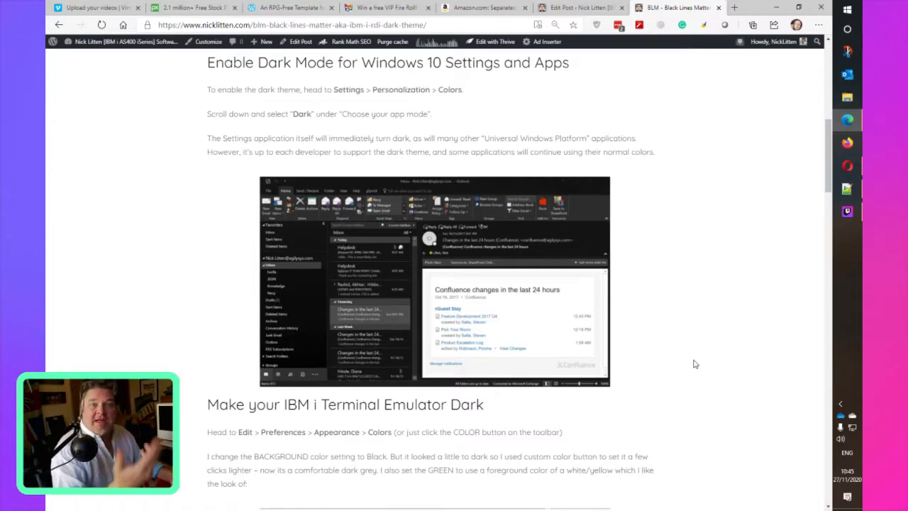
mouse_move(653, 360)
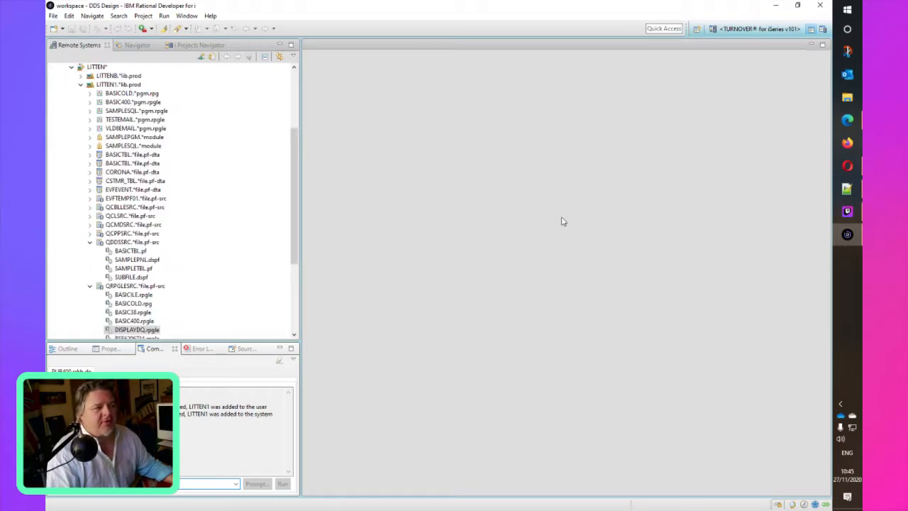
click(137, 329)
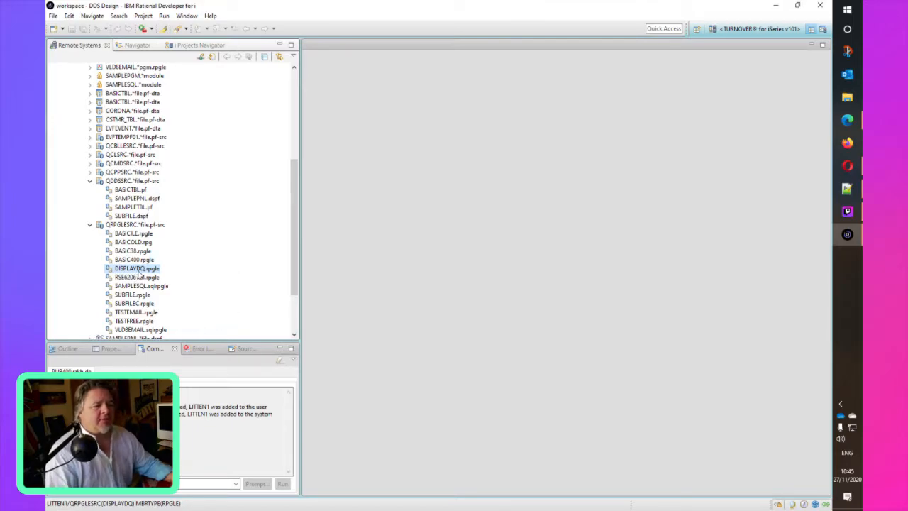
double_click(135, 269)
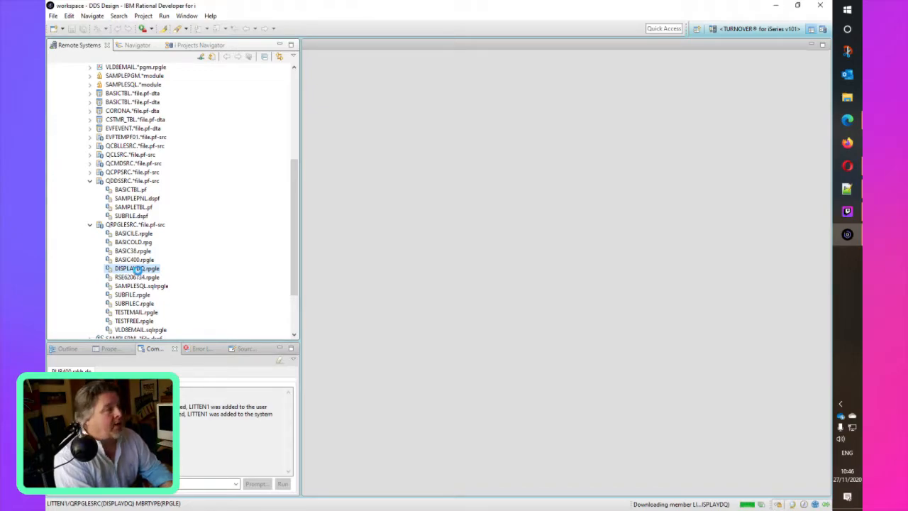
double_click(136, 268)
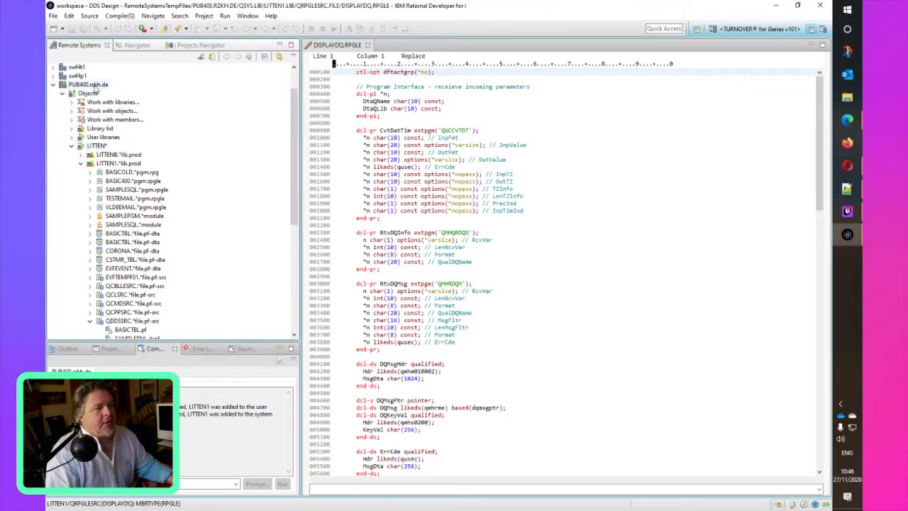
Step: Connect a Host Connection Emulator session to PUB400.rzkh.de and enter user name LITTEN
right_click(87, 84)
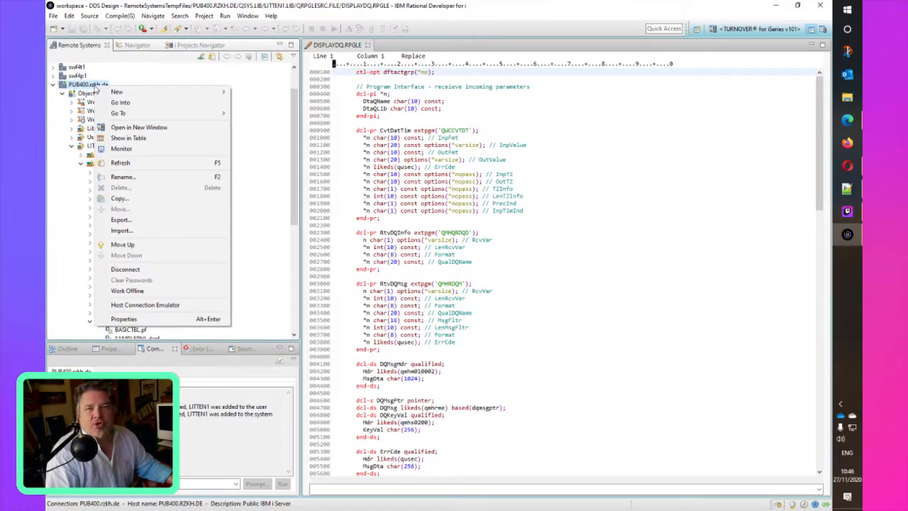
mouse_move(146, 304)
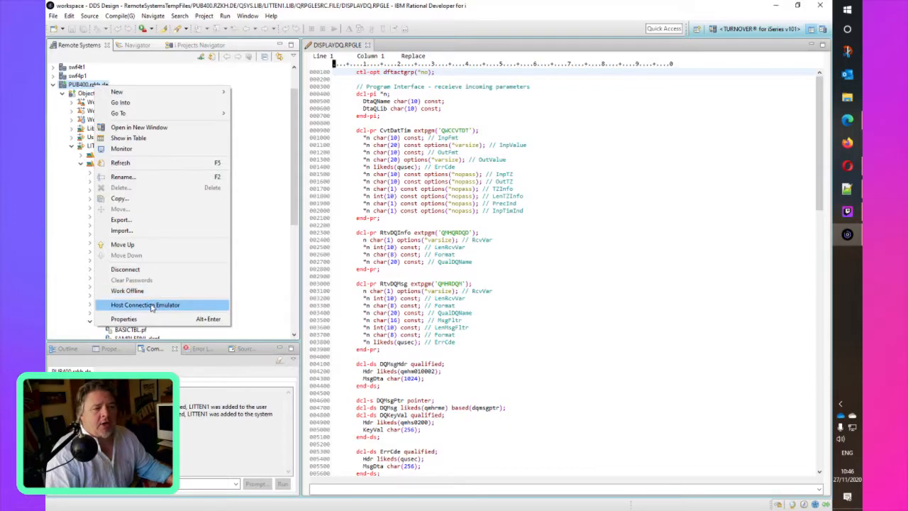
click(146, 304)
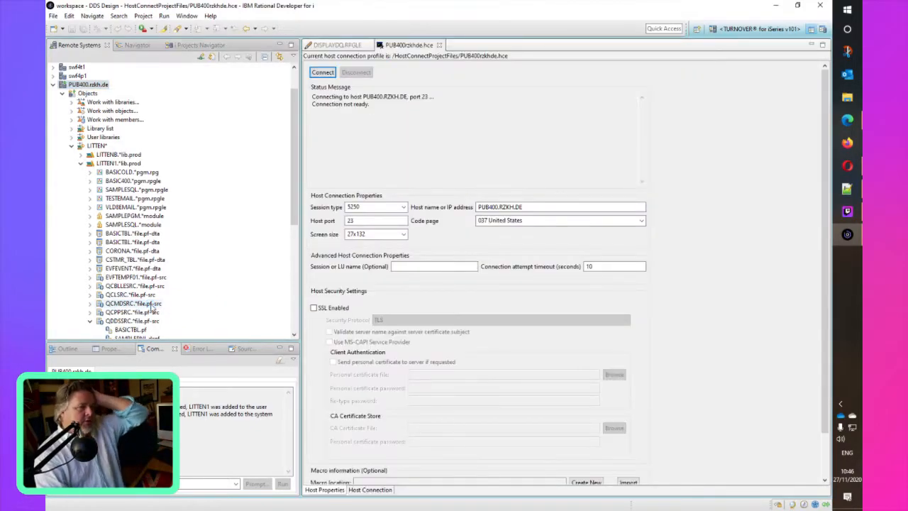
click(322, 72)
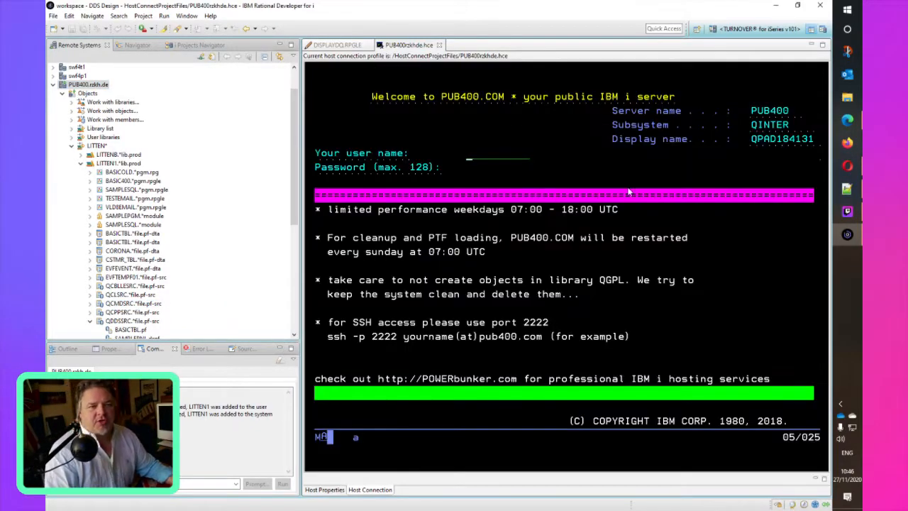
text(LITTE)
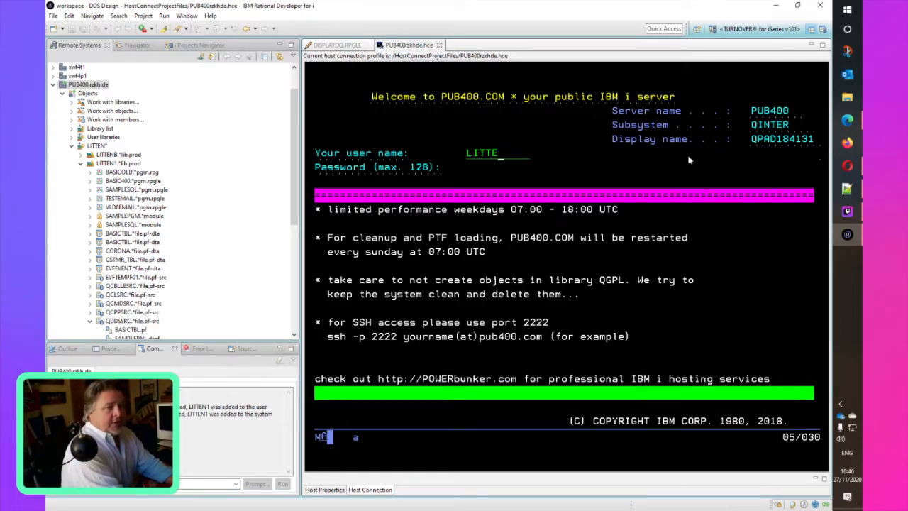
text(N)
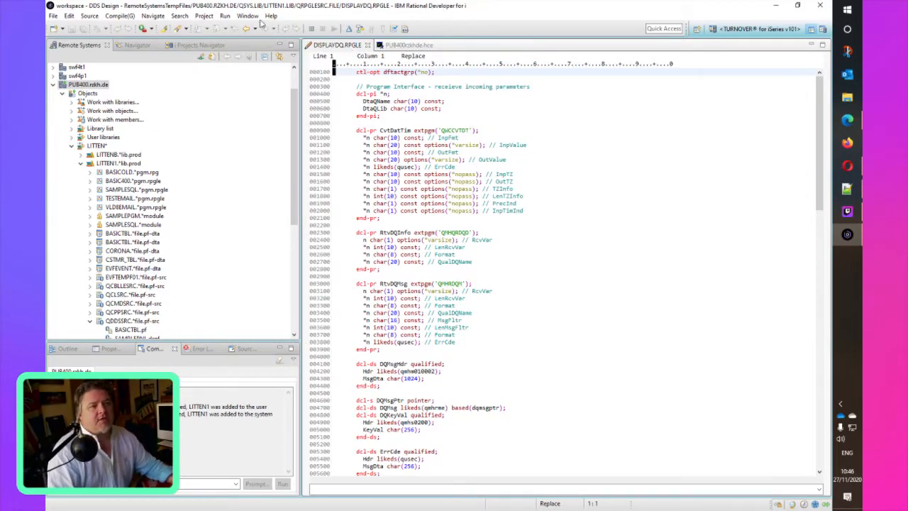
Step: Set the General > Appearance theme to Dark in Preferences and apply it
click(247, 15)
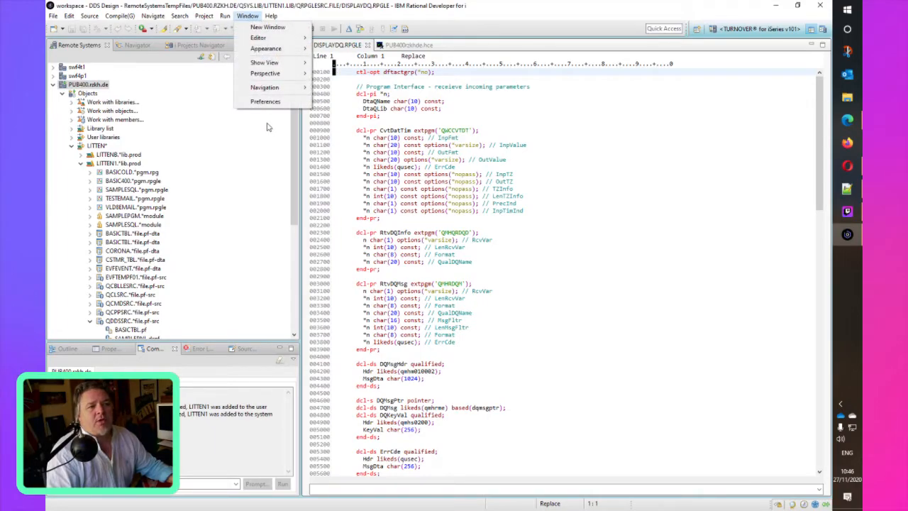
click(265, 101)
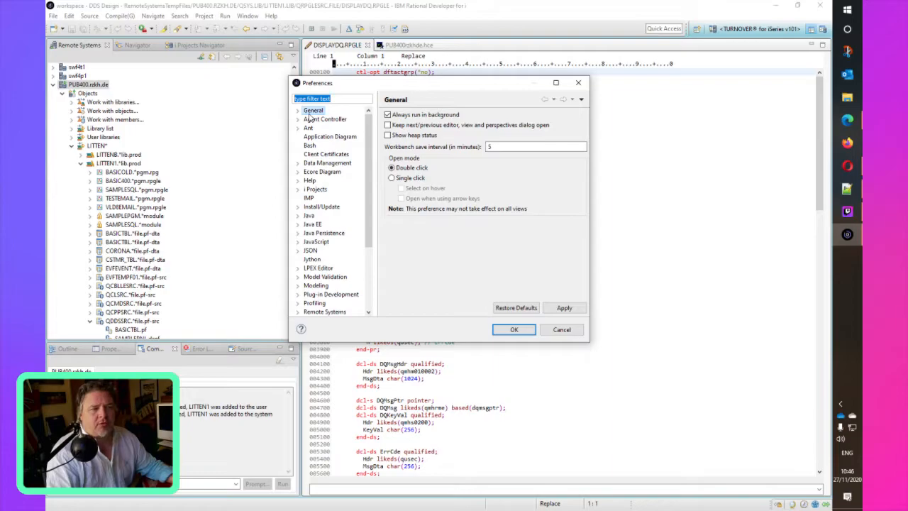
click(298, 110)
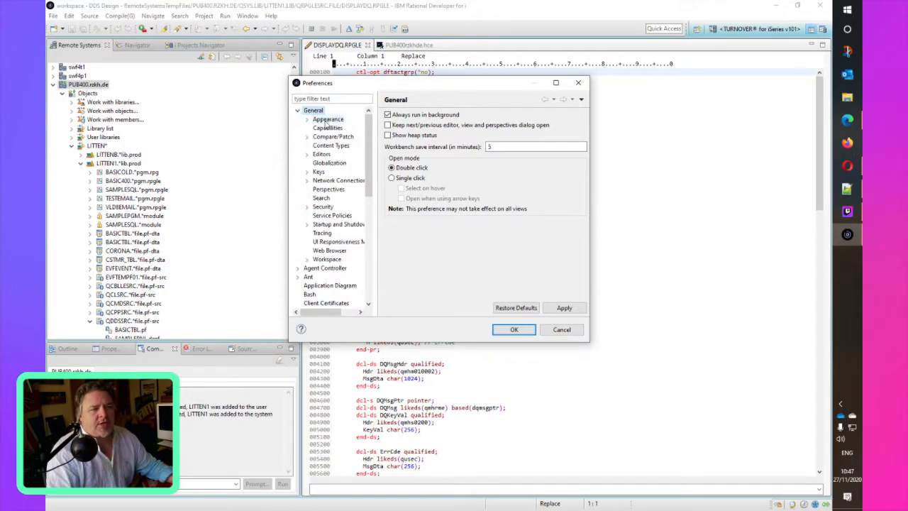
click(328, 118)
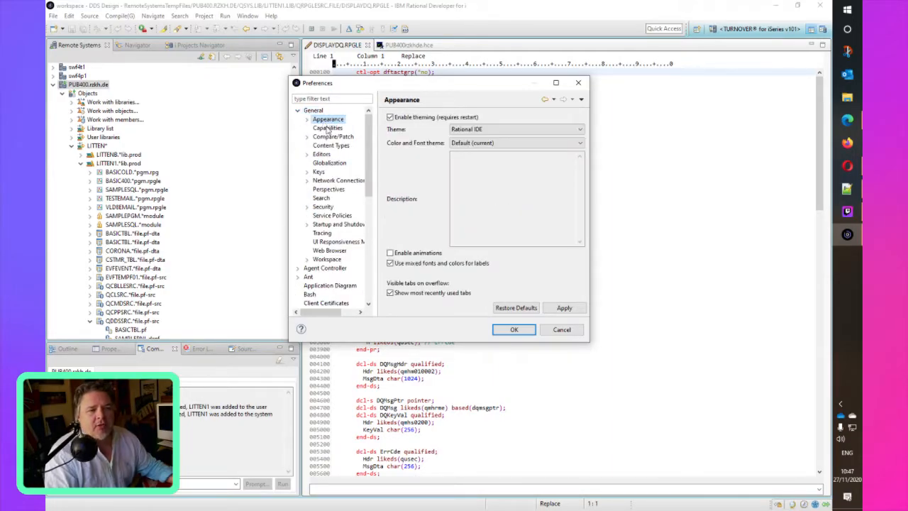
click(514, 129)
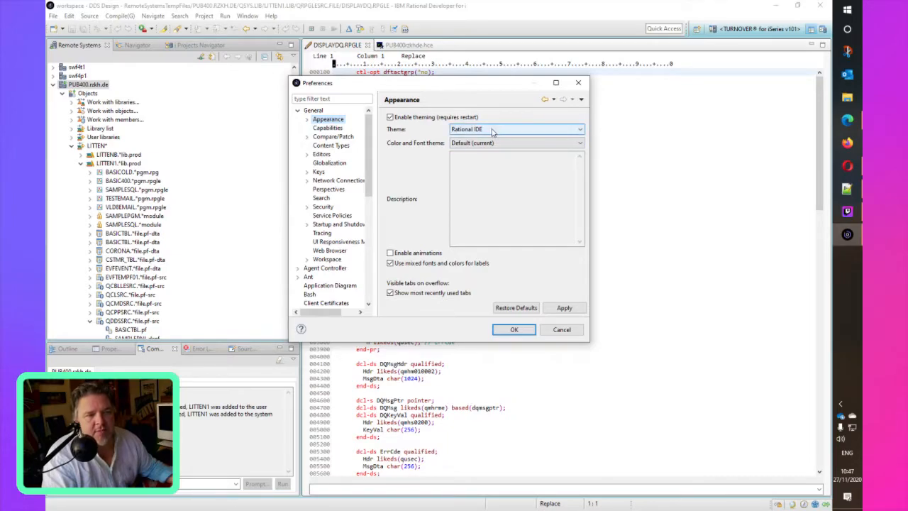
click(579, 129)
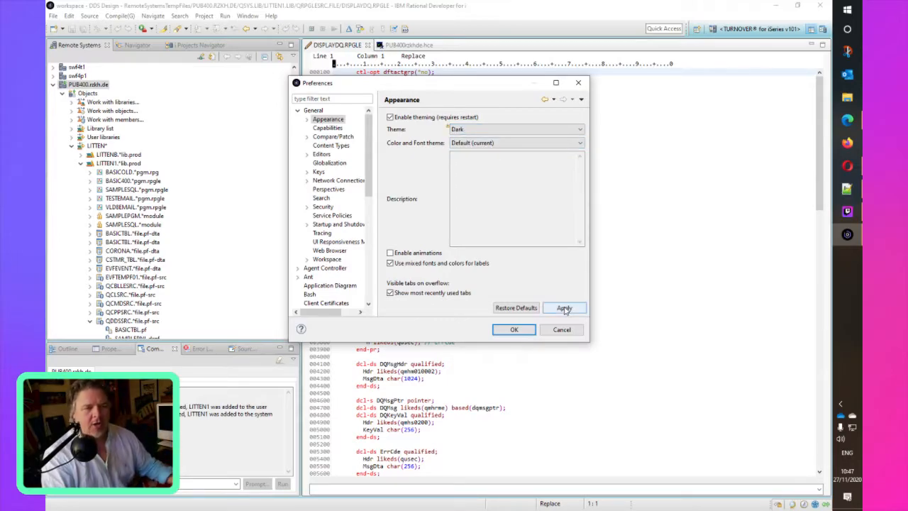
click(564, 307)
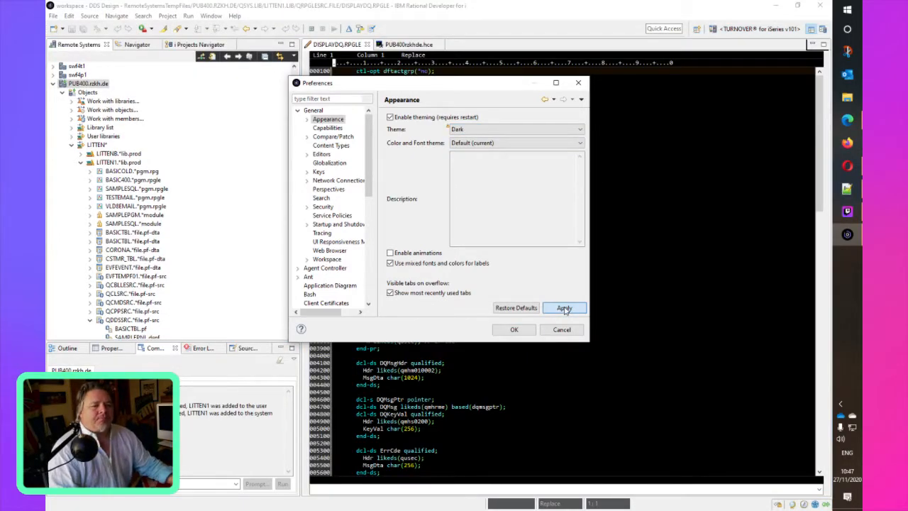
click(564, 307)
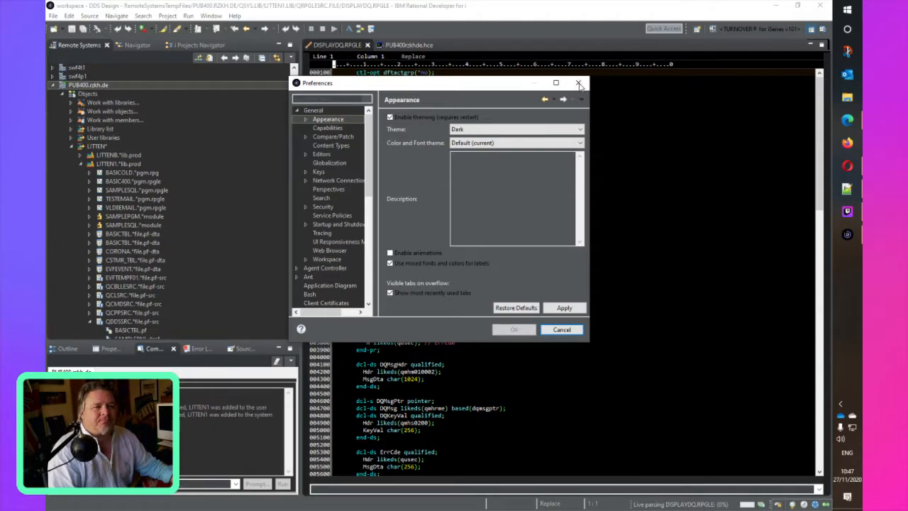
Step: Close Preferences, view the PUB400 host session, then return to the DISPLAYDQ.RPGLE source
click(561, 329)
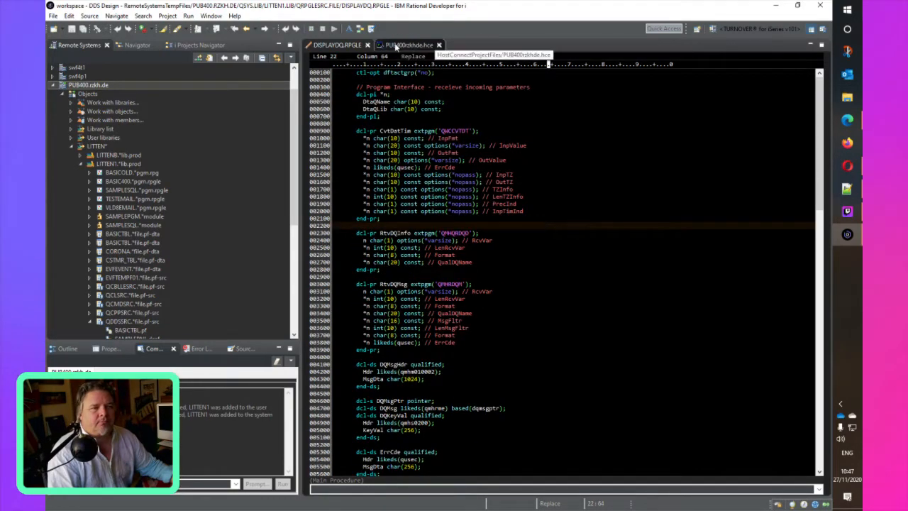
click(407, 45)
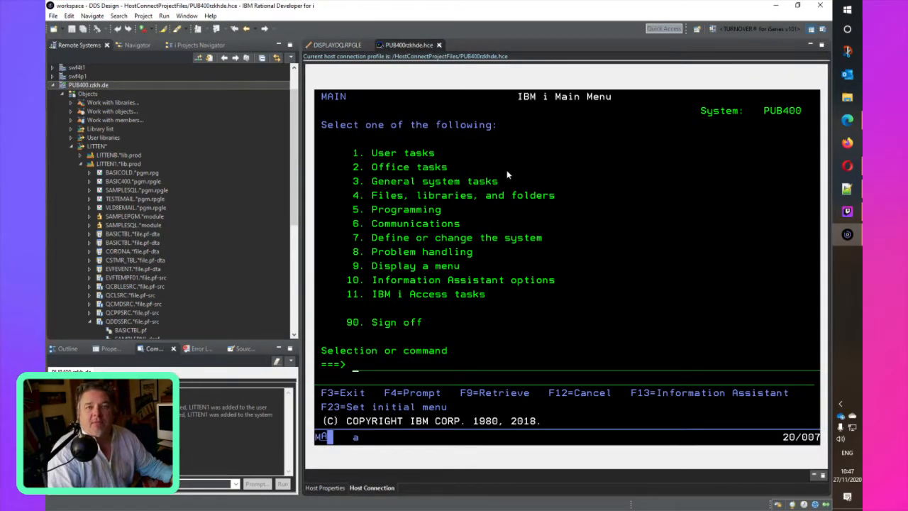
click(337, 45)
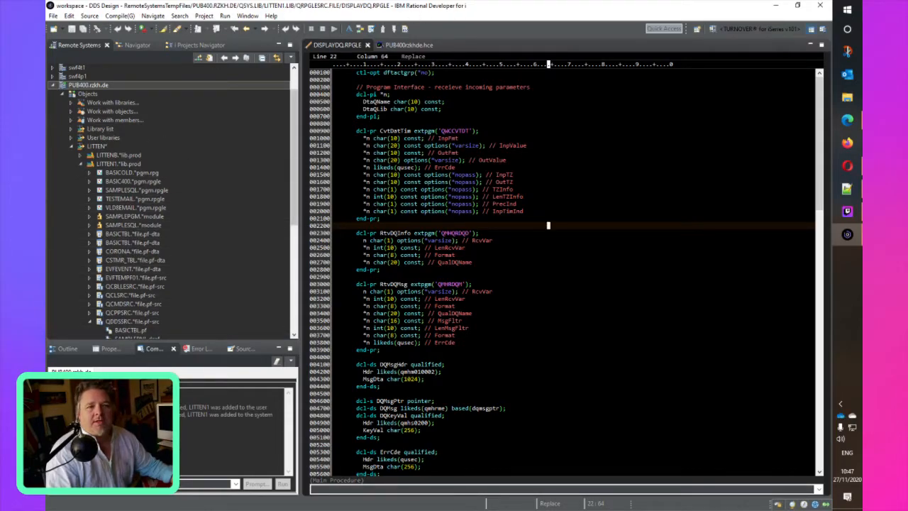
Step: Change the Appearance theme to Windows XP Blue in Preferences and apply it
click(248, 15)
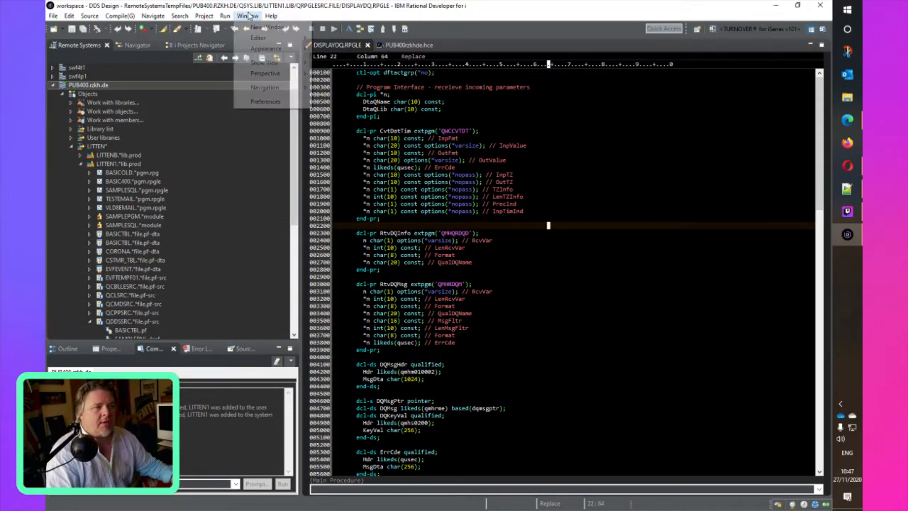
click(264, 101)
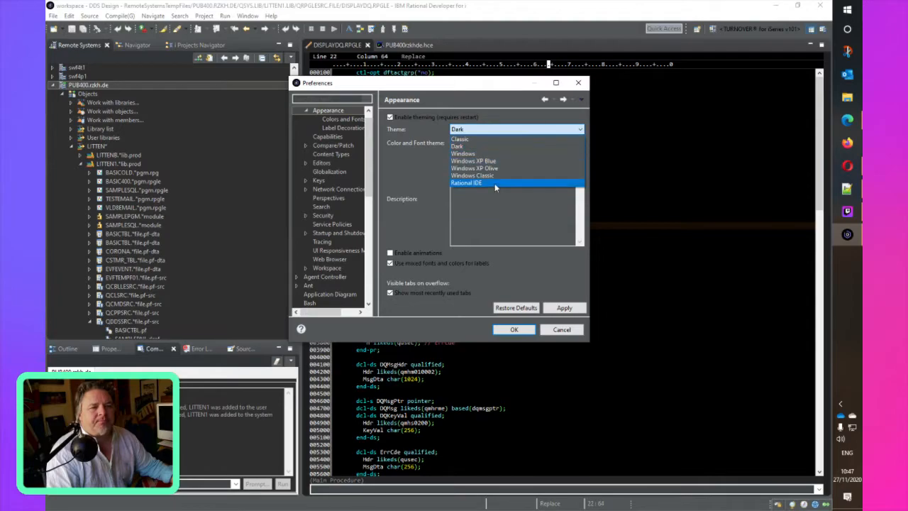
mouse_move(473, 160)
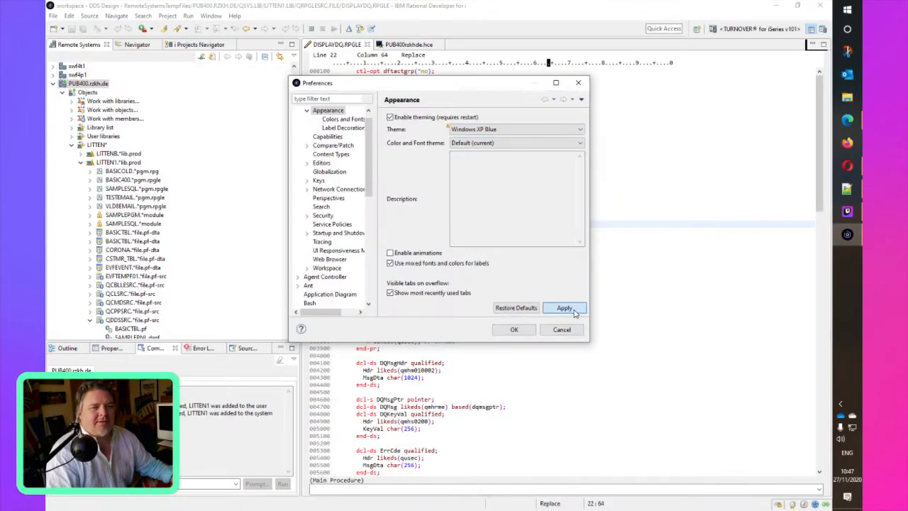
click(564, 307)
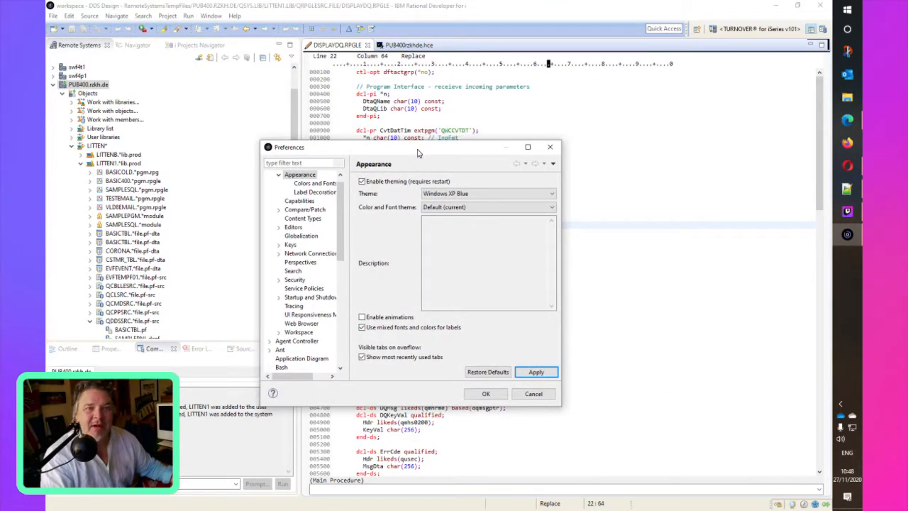
mouse_move(747, 119)
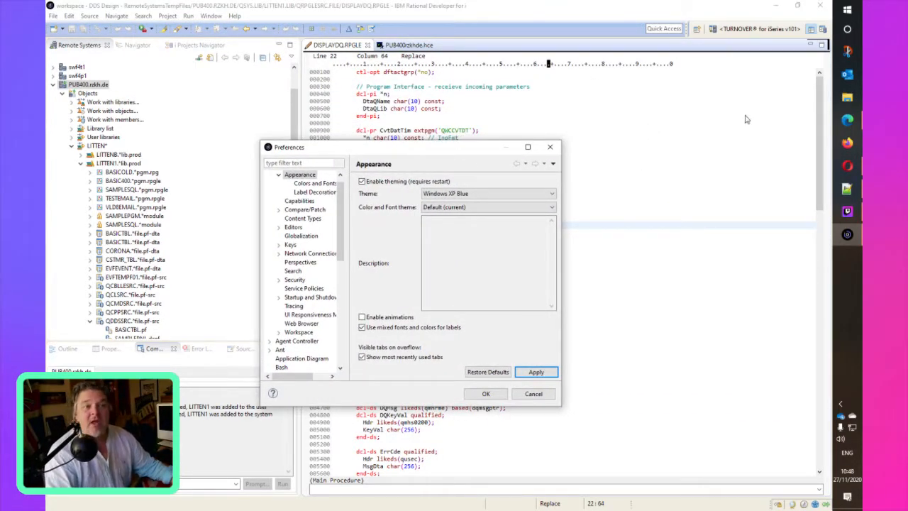
mouse_move(428, 156)
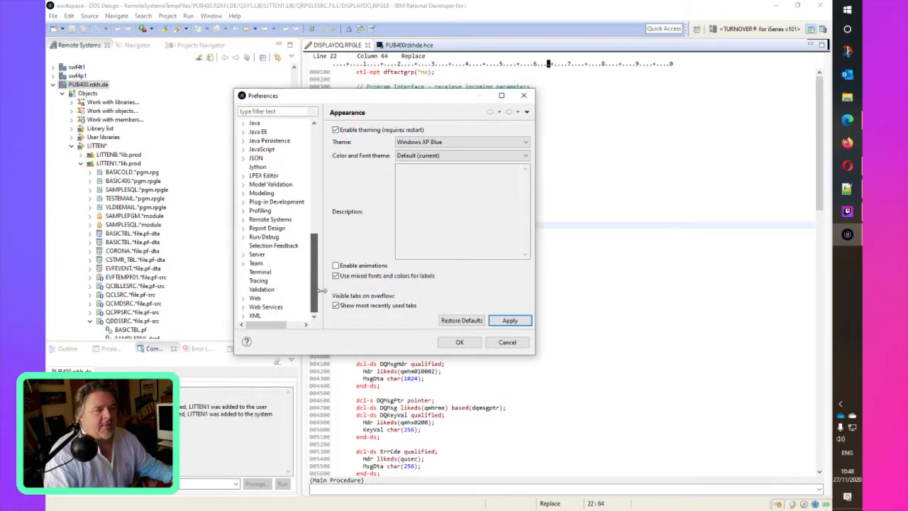
Step: Open the LPEX Editor Appearance preferences, then confirm the Preferences dialog with OK
click(263, 176)
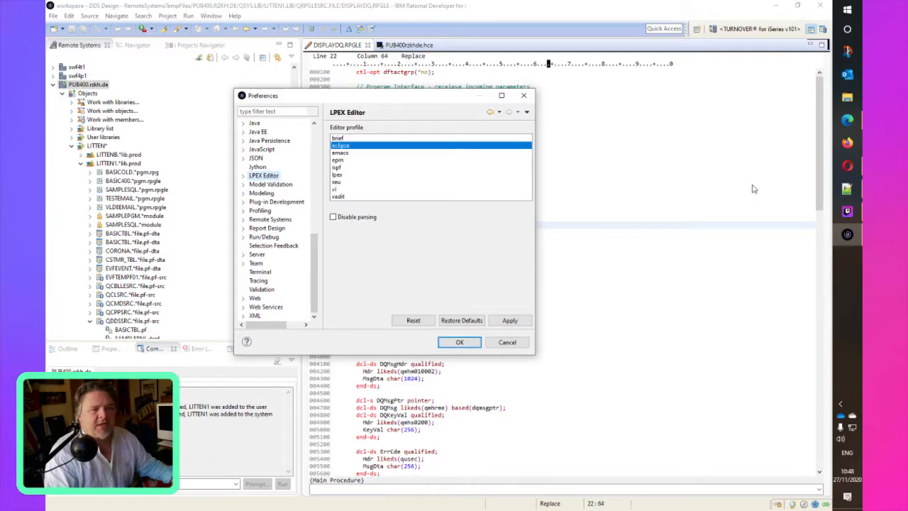
click(244, 175)
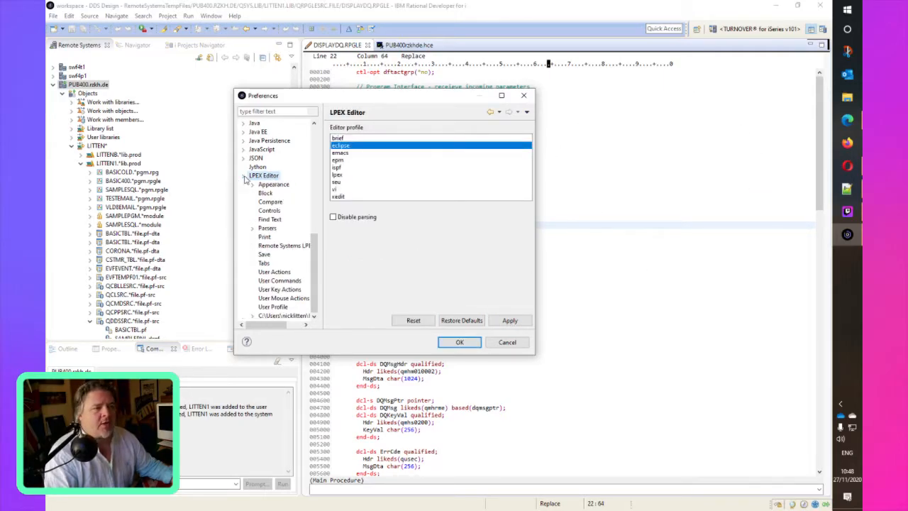
click(274, 184)
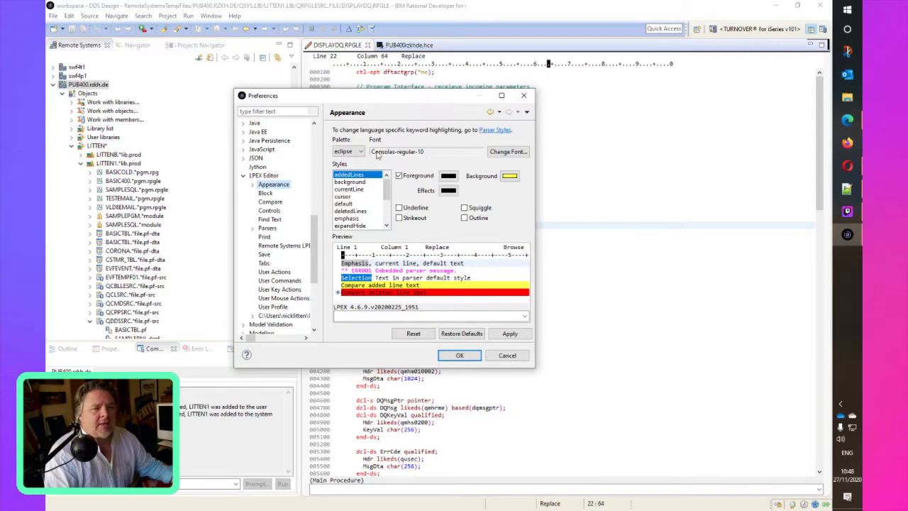
click(347, 151)
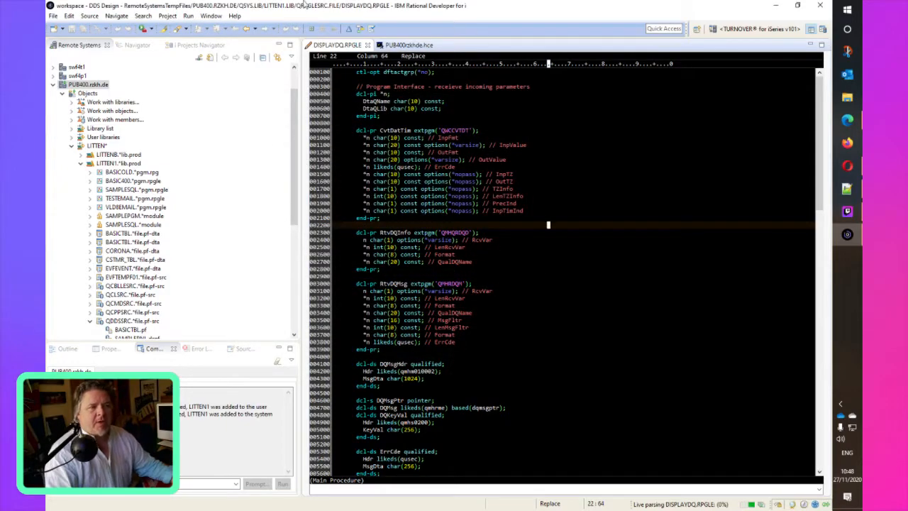
mouse_move(168, 227)
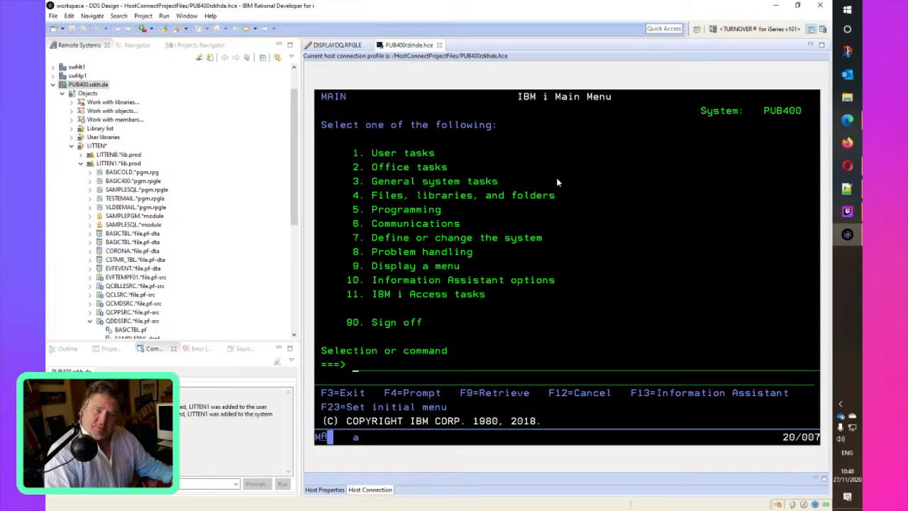
click(333, 45)
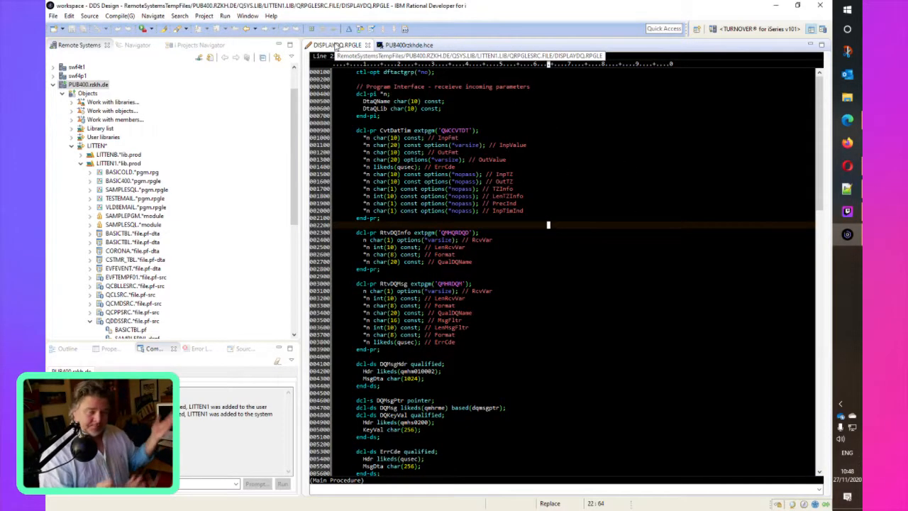